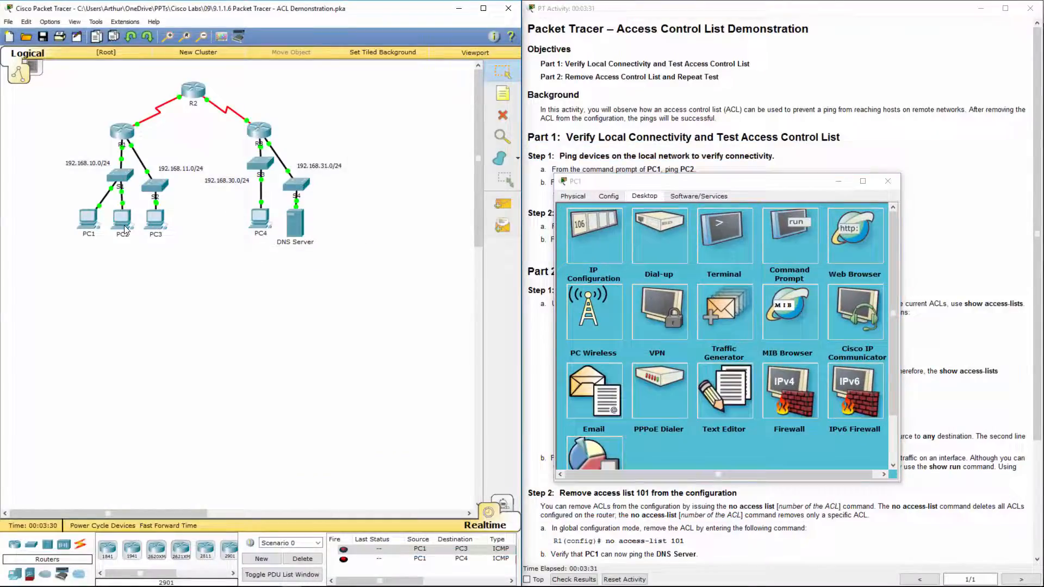
Run ipconfig in PC1's and PC2's command prompts and note PC2's IP address for pinging
click(121, 218)
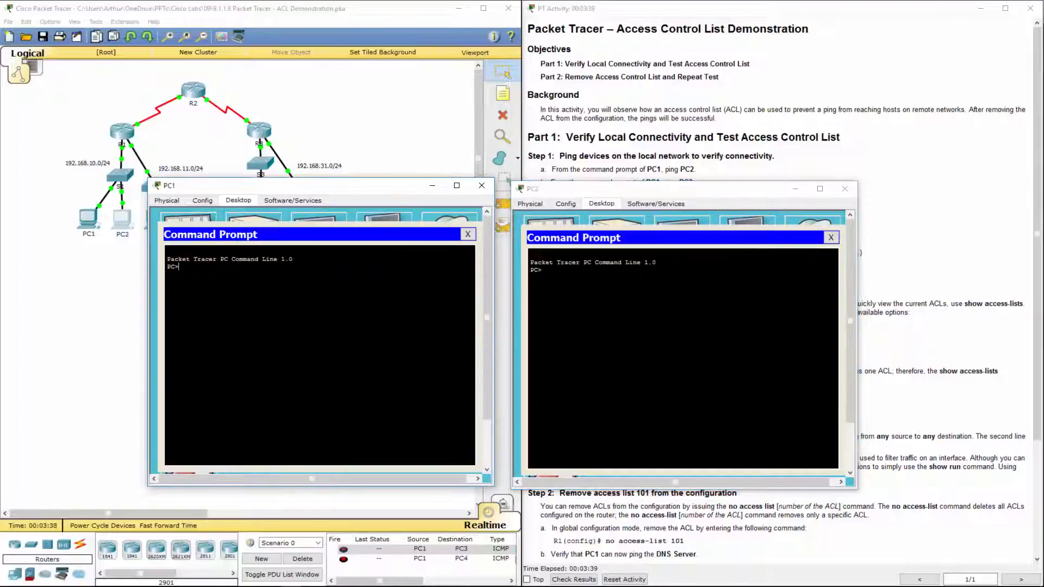
text(ipconfig)
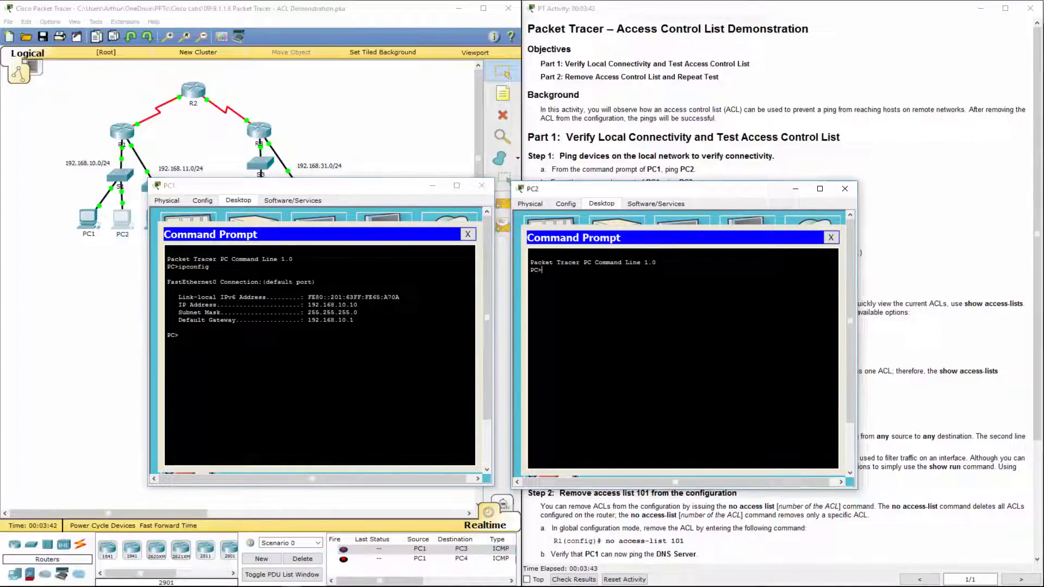
text(ipconfig)
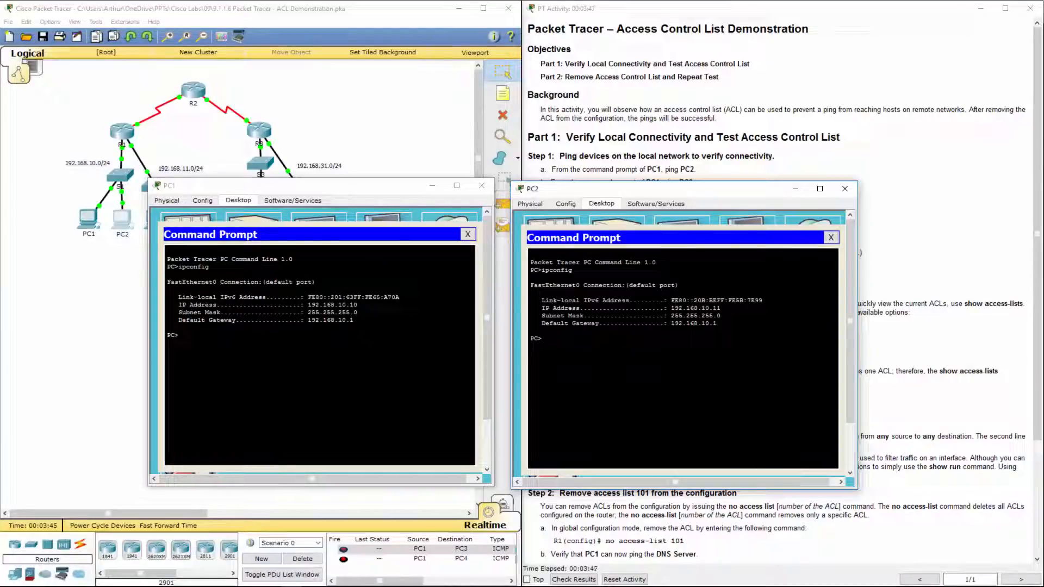
double_click(695, 308)
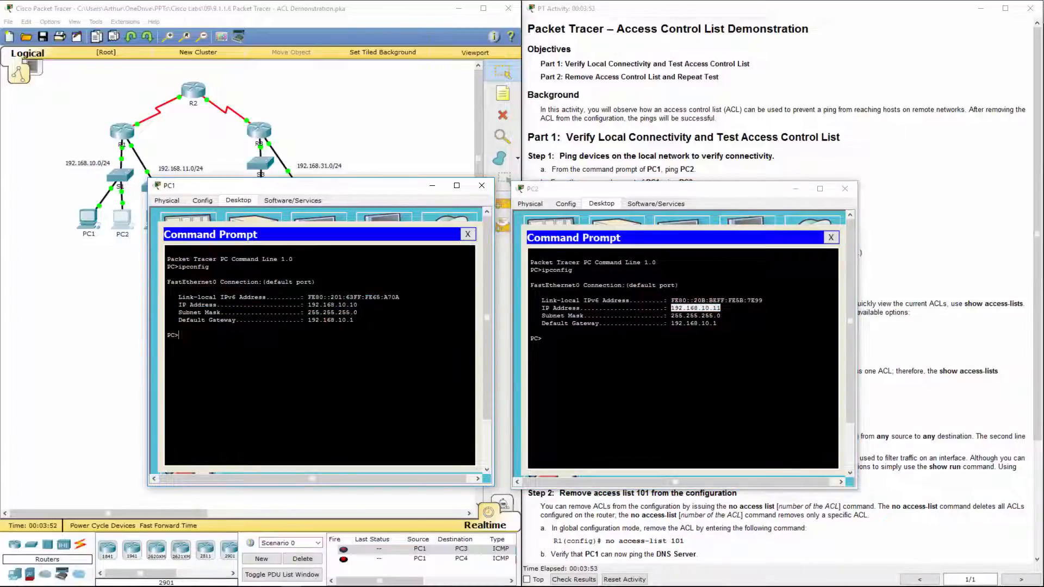
text(ping)
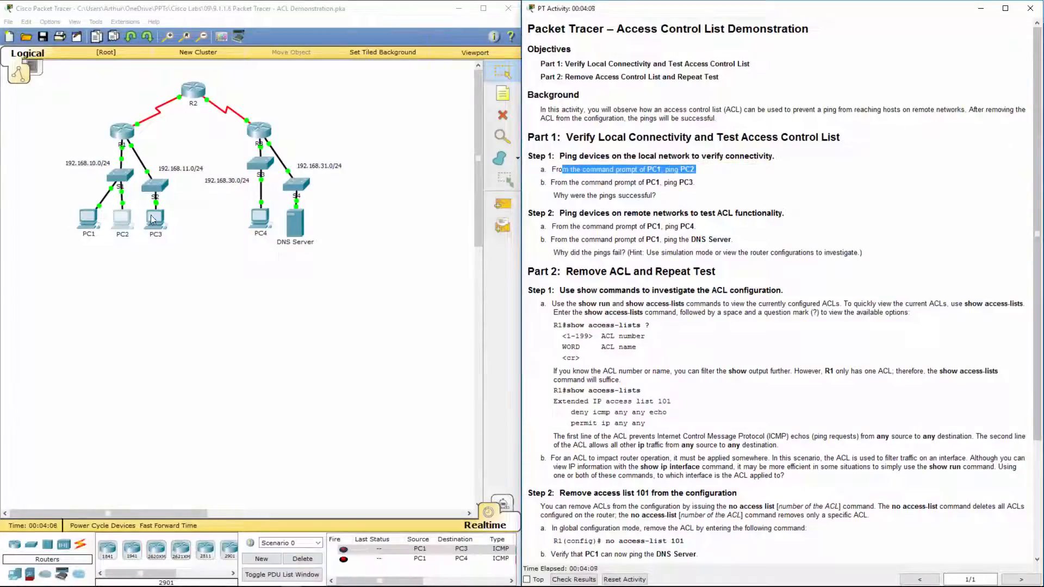
Run ipconfig in PC3's command prompt and note its IP address
double_click(156, 219)
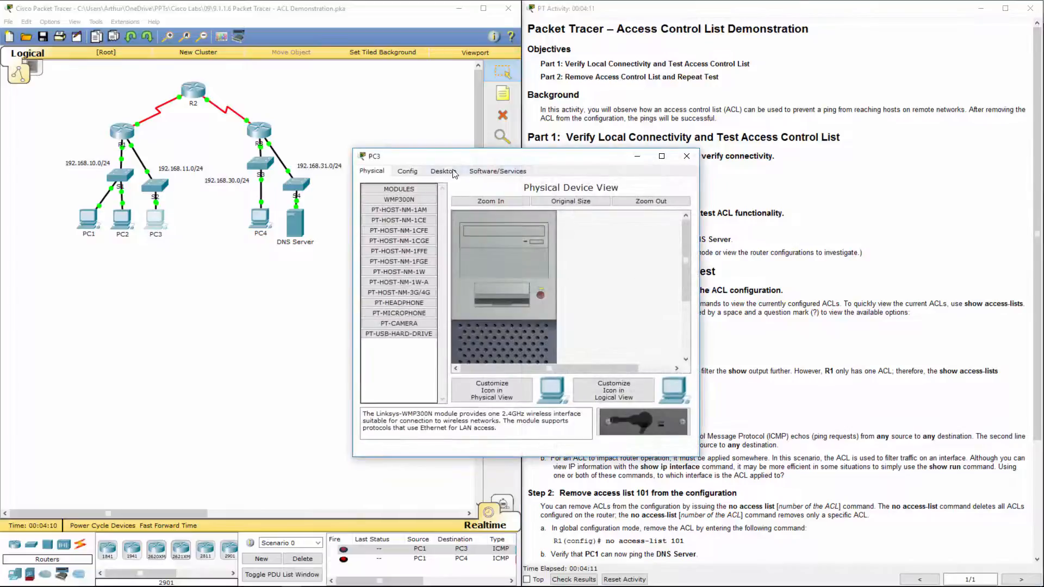
click(443, 170)
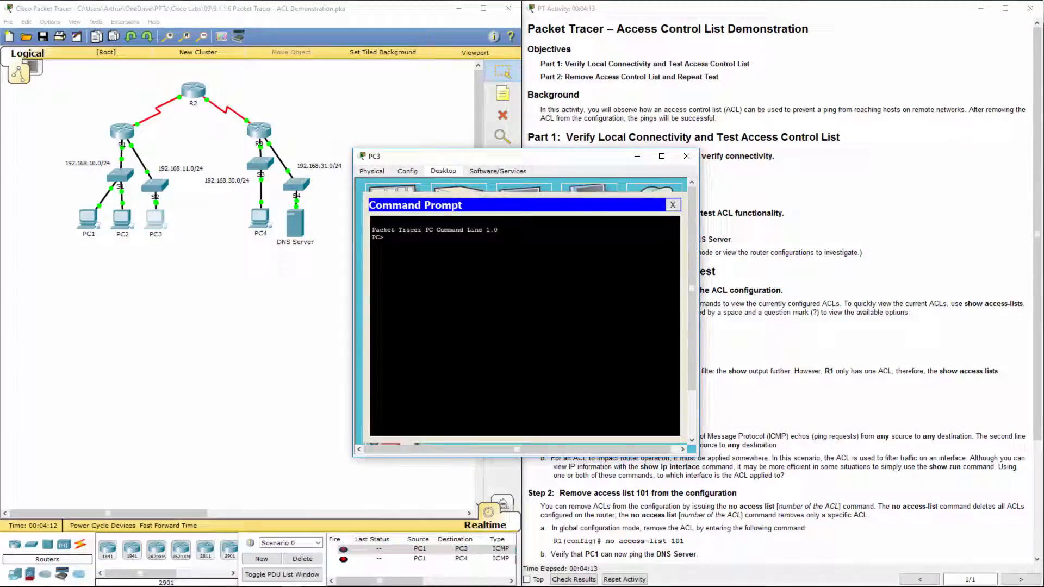
text(ipc)
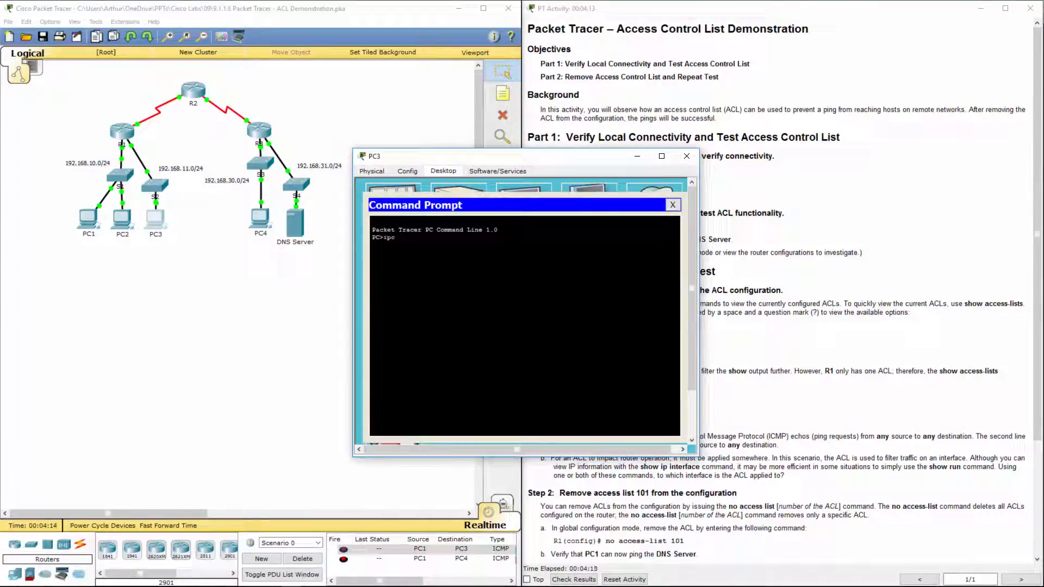
text(ipconfig)
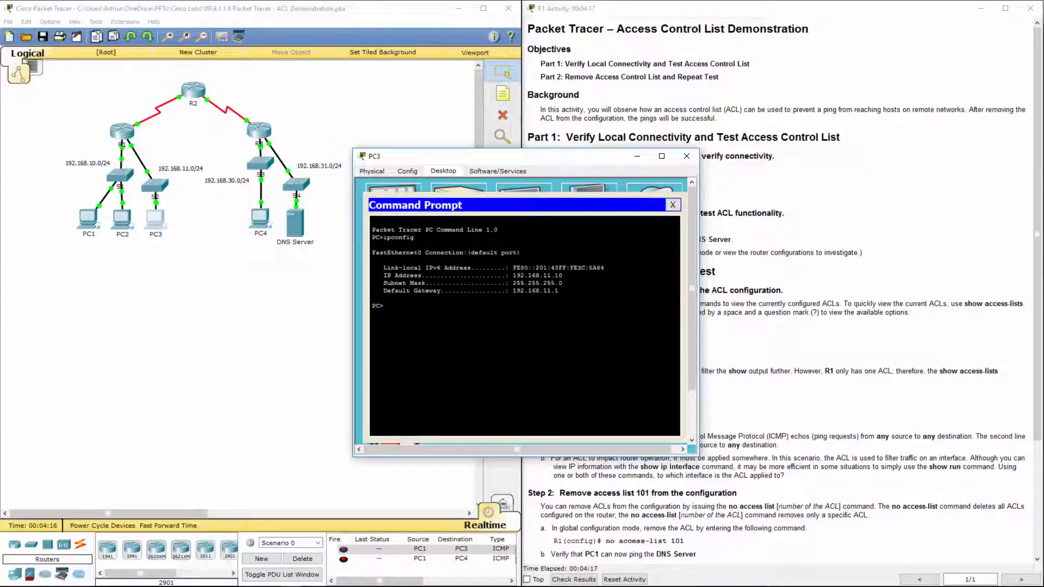
drag(374, 156, 710, 263)
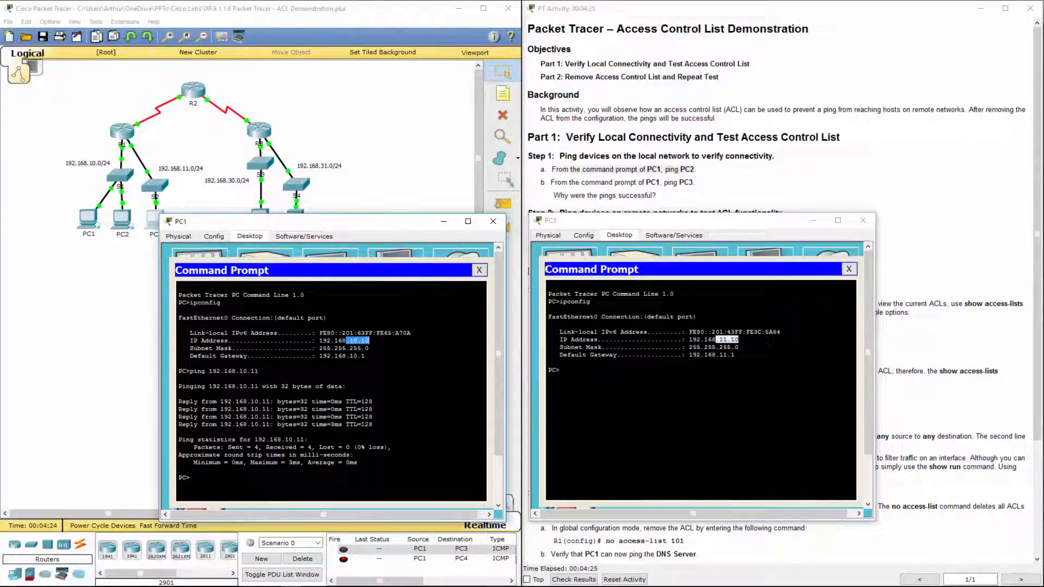
From PC1 ping PC2 at 192.168.10.11 and PC3, confirming replies
text(ping 192.168.10.11)
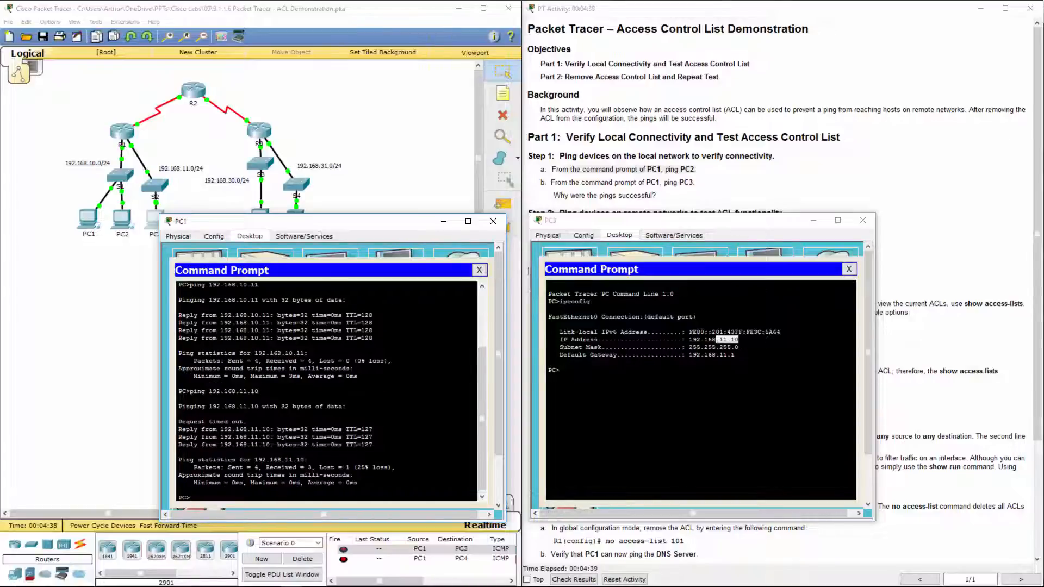
double_click(223, 421)
text(ping 192.168.11.10)
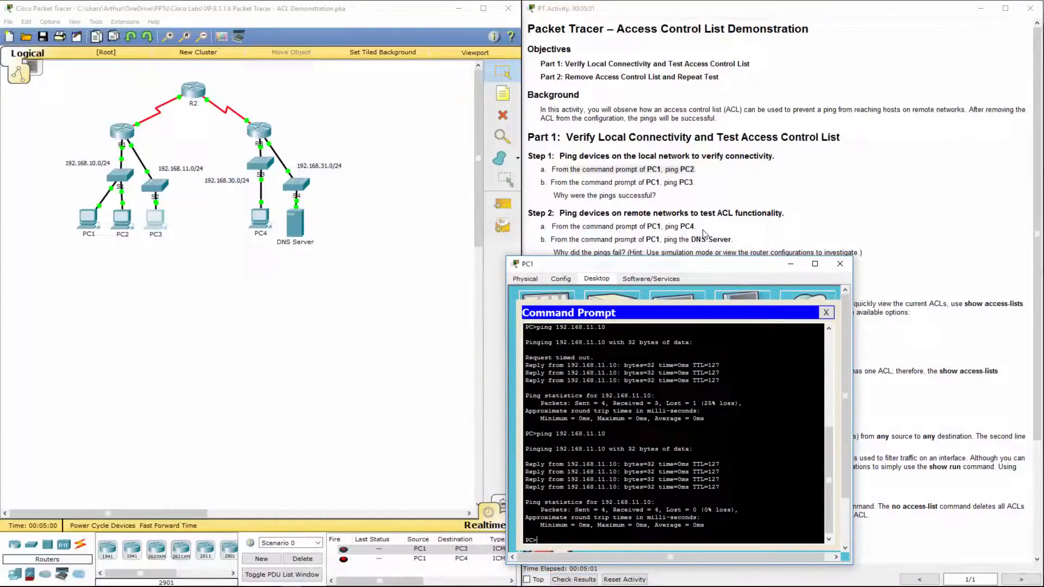
mouse_move(253, 239)
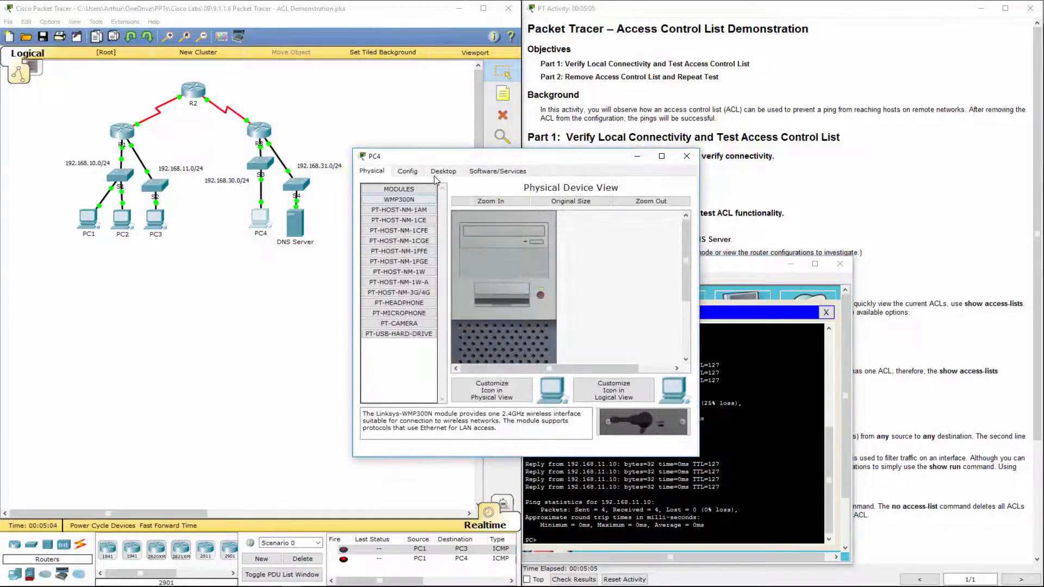
Check PC4's address, then from PC1 ping 192.168.30.12 and its gateway with 100% loss
click(443, 171)
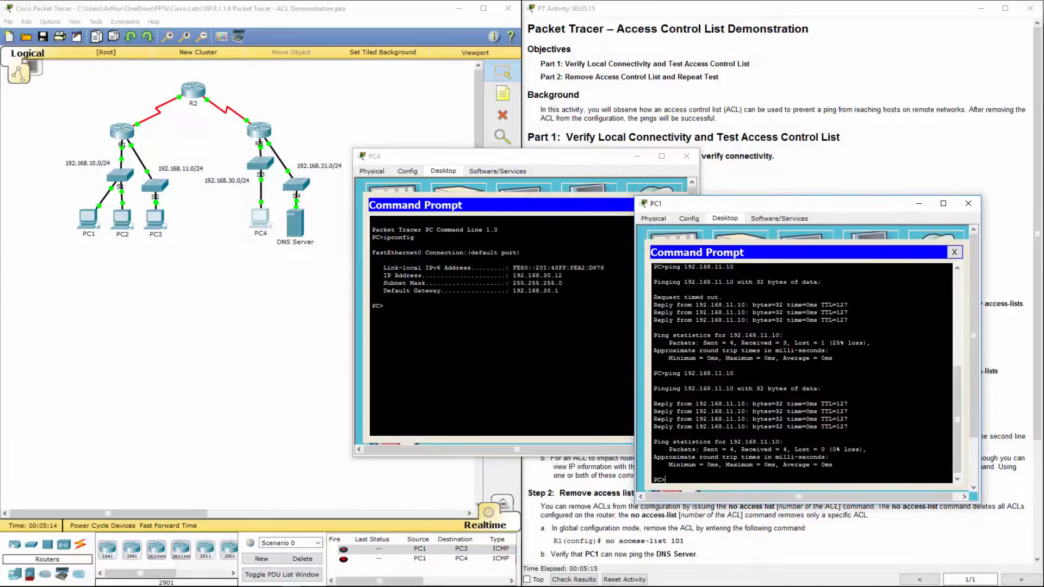
text(pi)
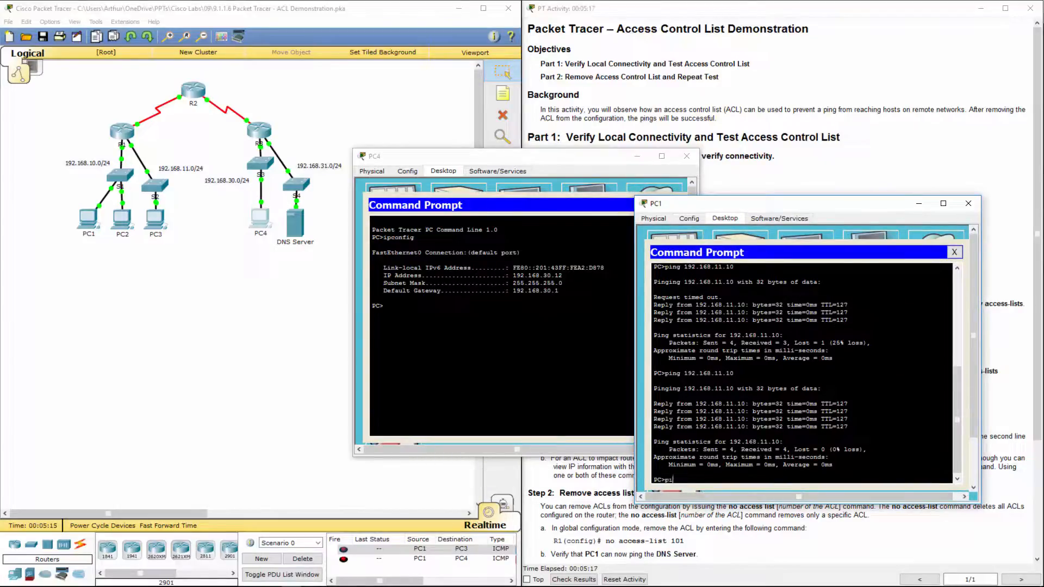
text(ping 192.168.30.12)
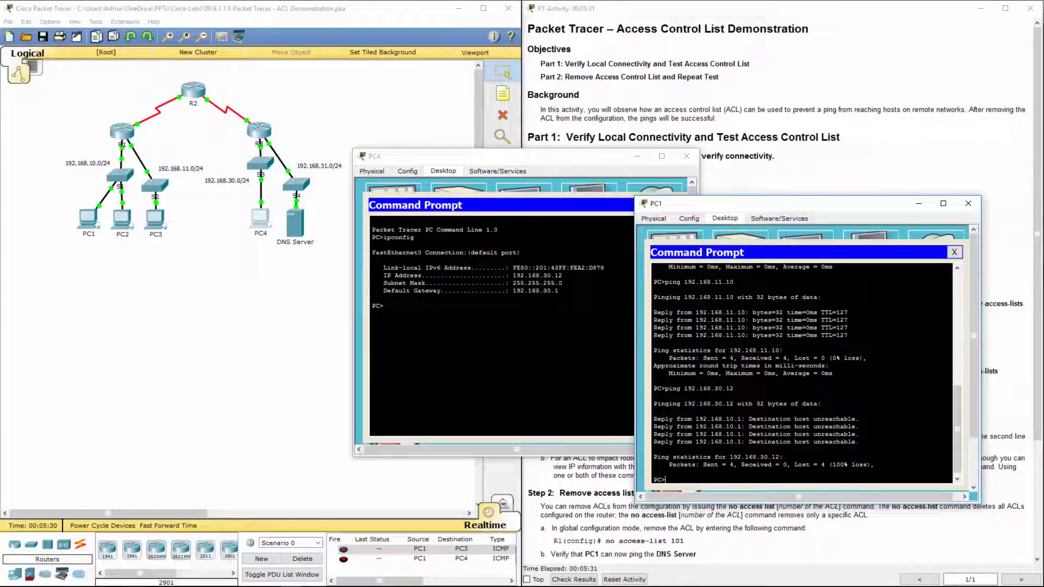
text(ping 192.168.30.12)
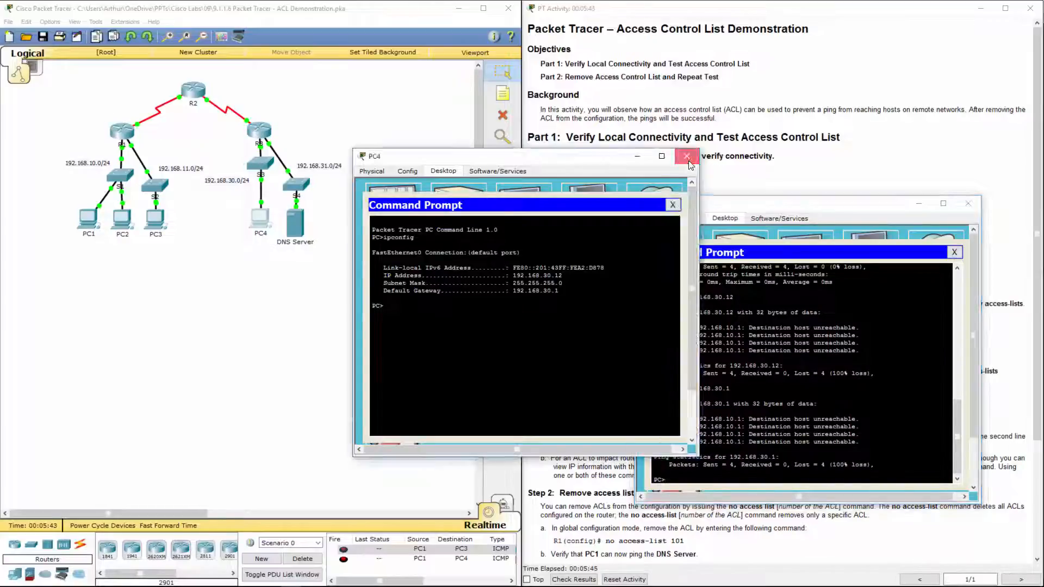
View the DNS Server's IP configuration (192.168.31.12) and ping it from PC1, marking the failed-pings question
click(687, 156)
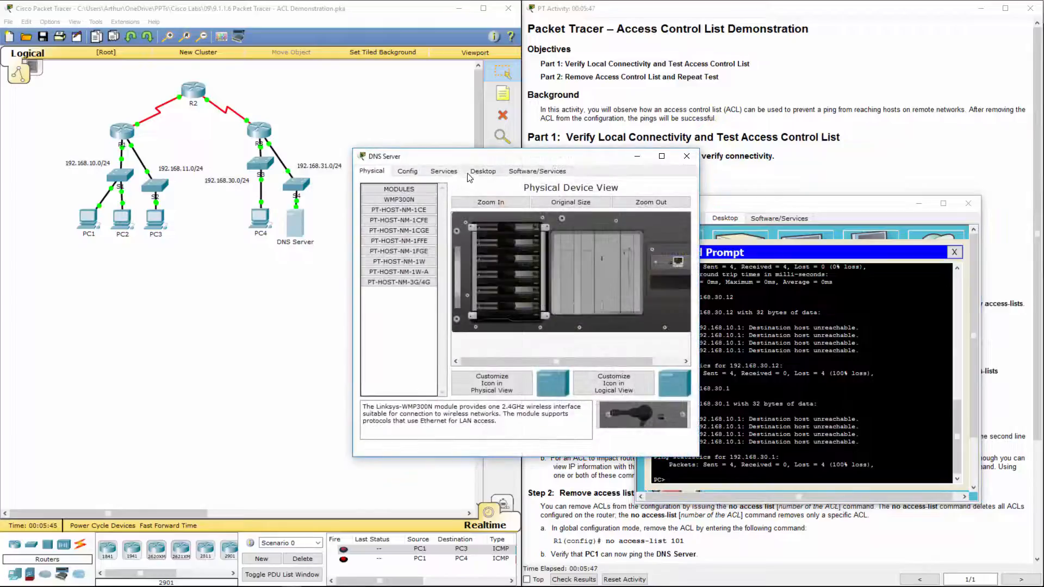
click(483, 171)
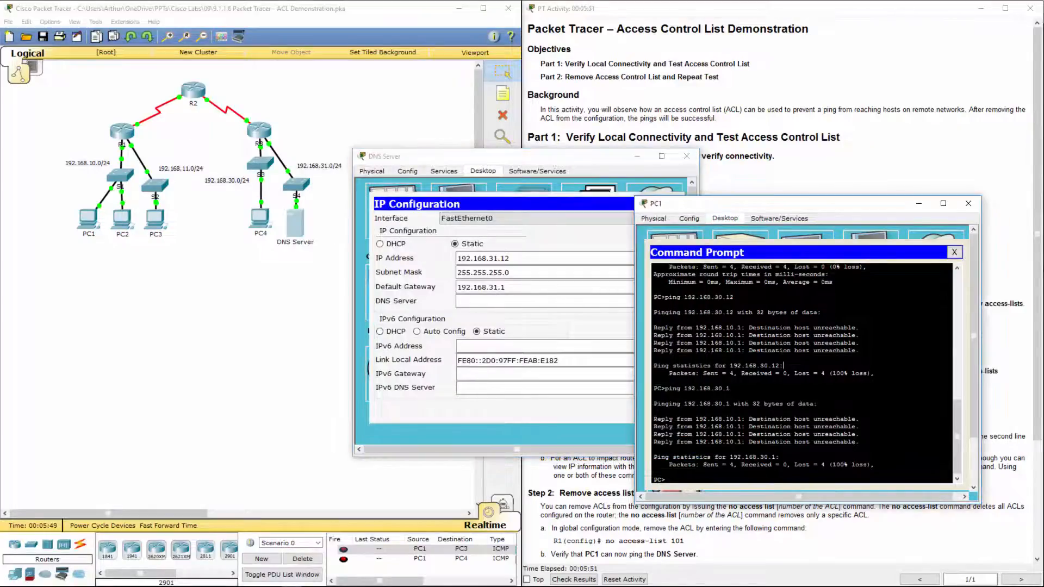
text(ping 192.1)
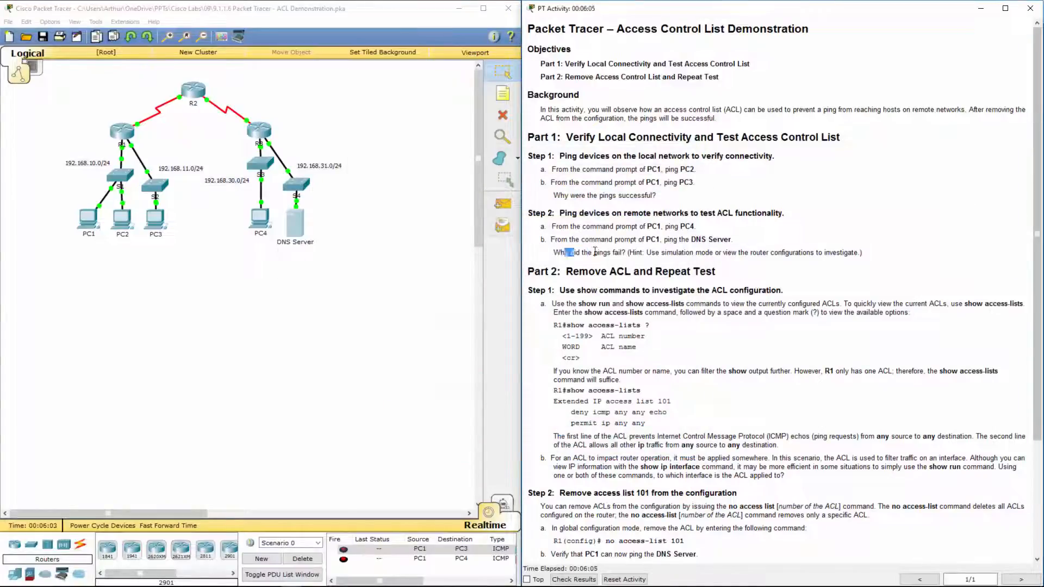
drag(568, 252, 659, 252)
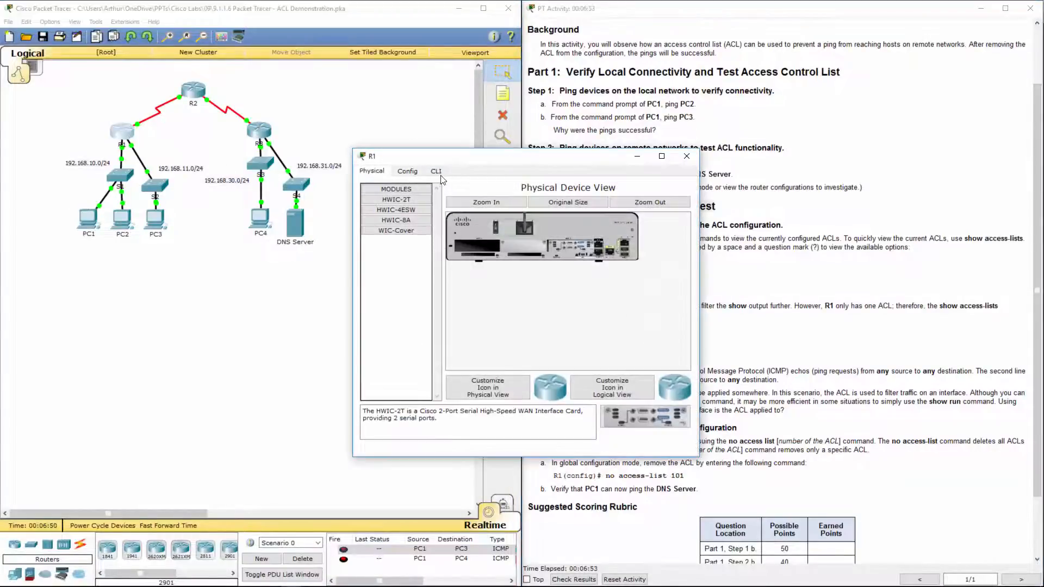
Enter privileged mode on R1 and run show access-lists, revealing list 101 denying ICMP echo
click(435, 171)
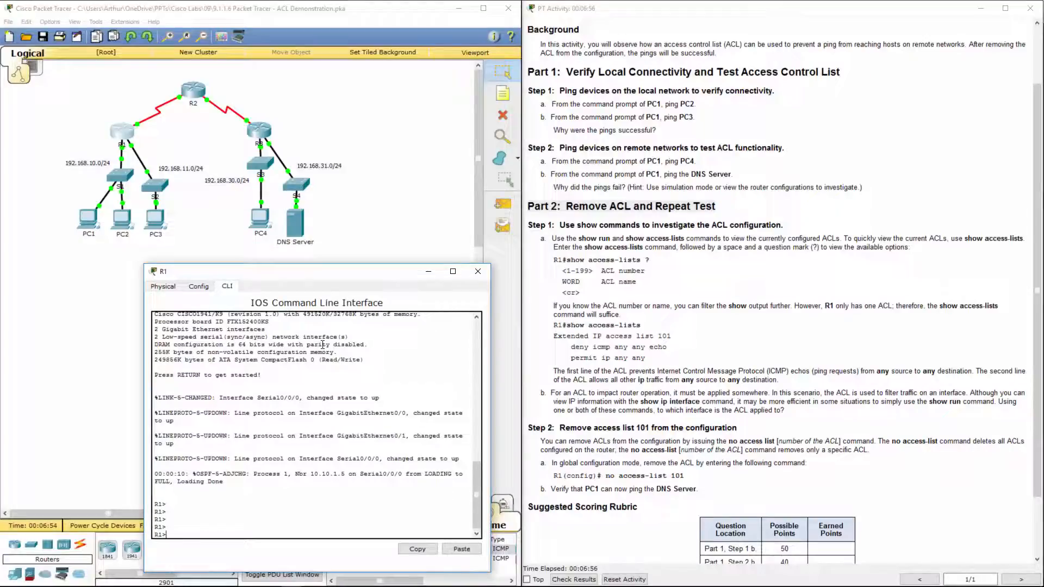
text(en)
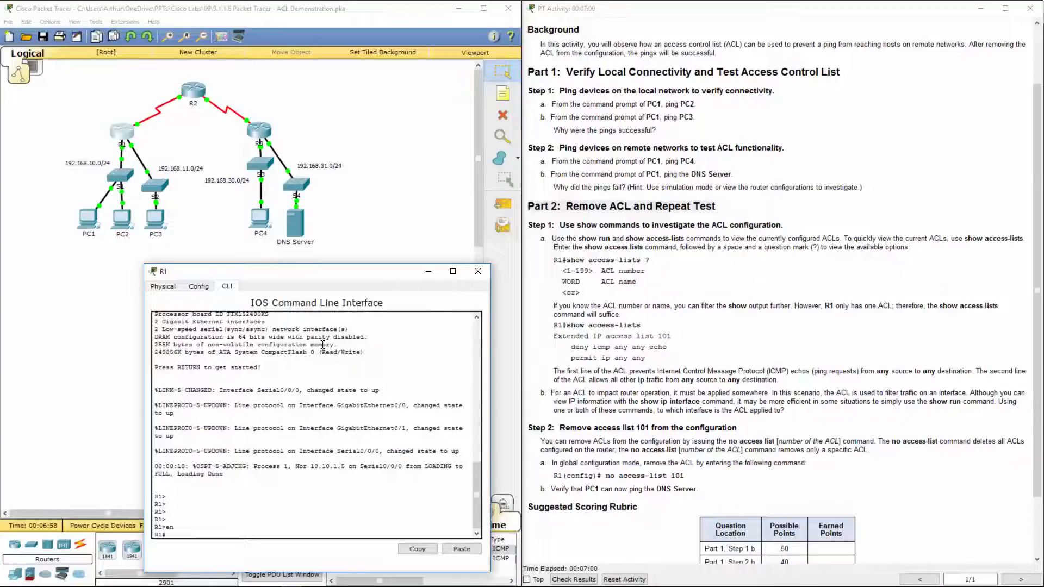
text(show access-lists)
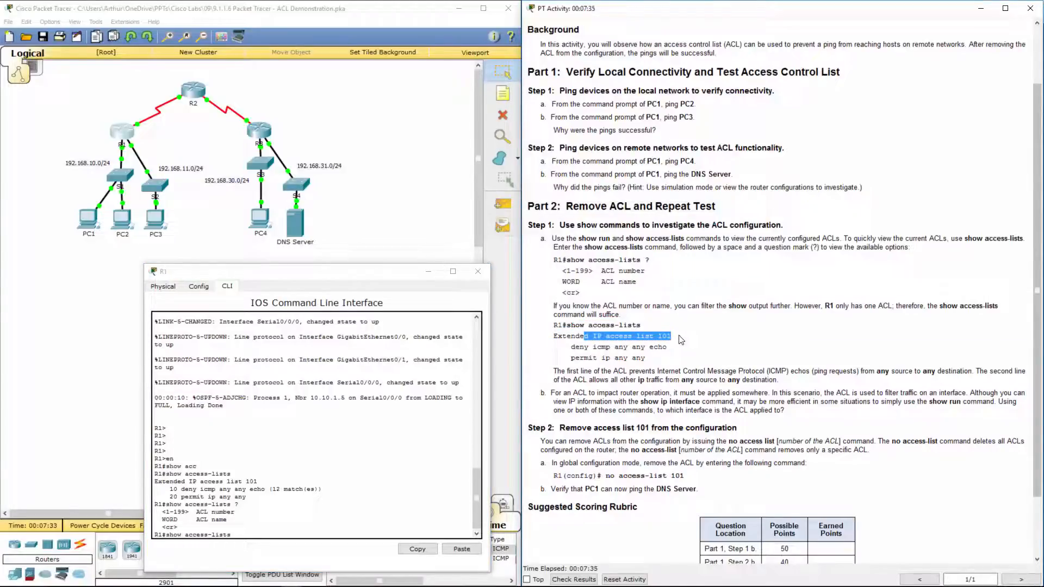
click(573, 393)
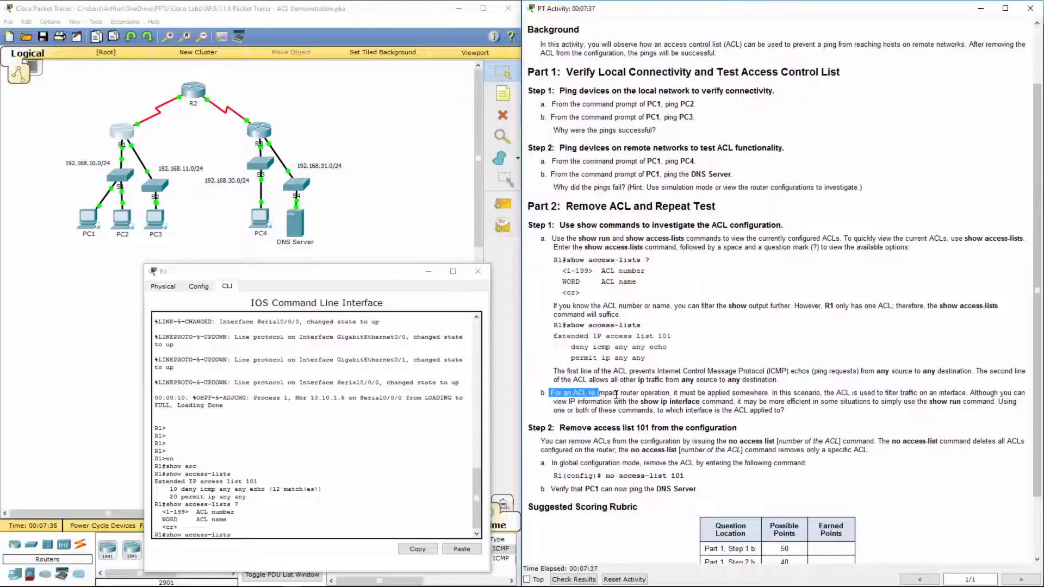
drag(597, 393, 669, 393)
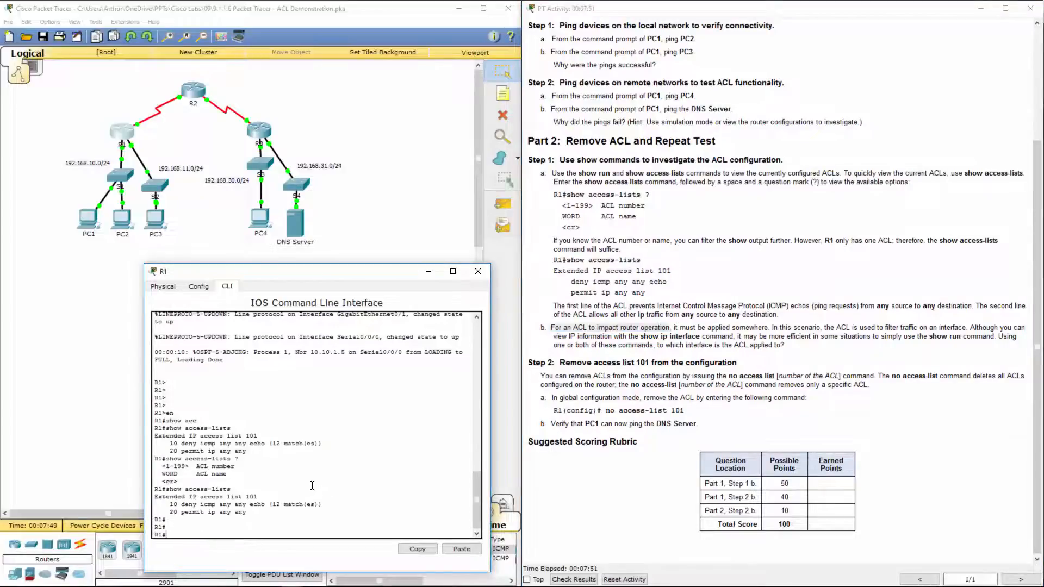
Run show run on R1 and find access-group 101 out applied on Serial0/0/0
text(show)
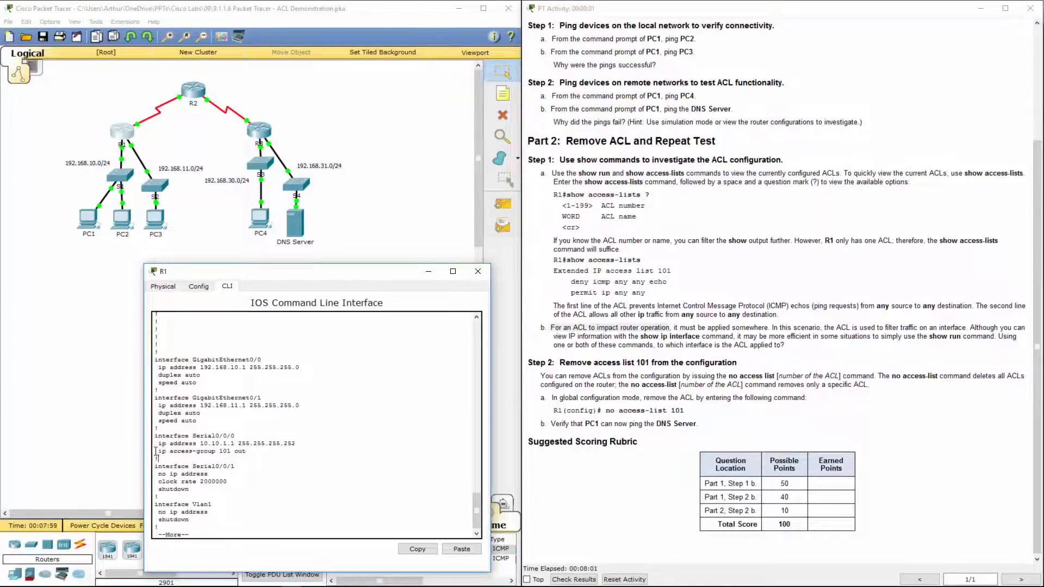
drag(154, 451, 250, 451)
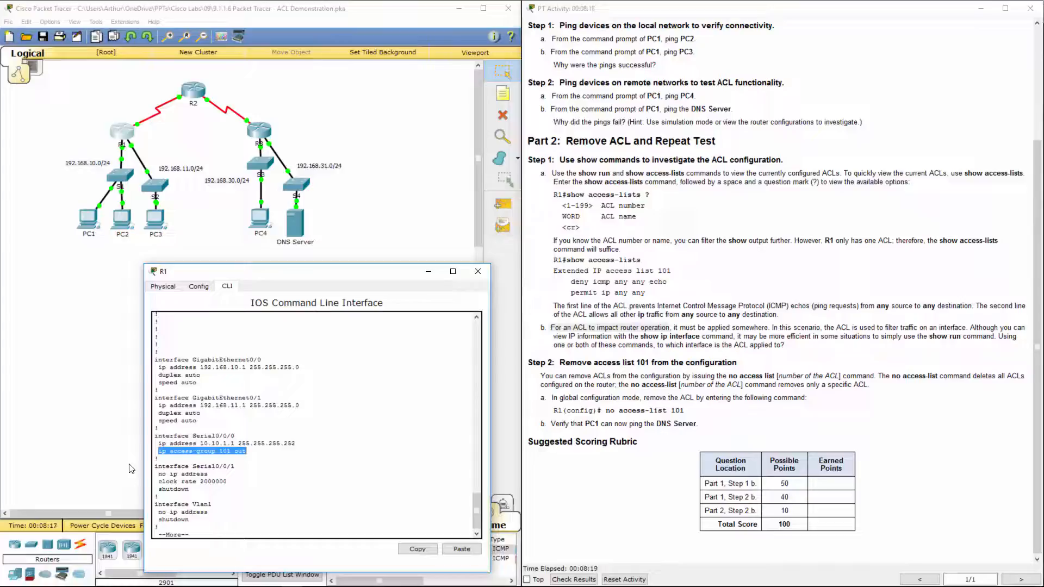
key(space)
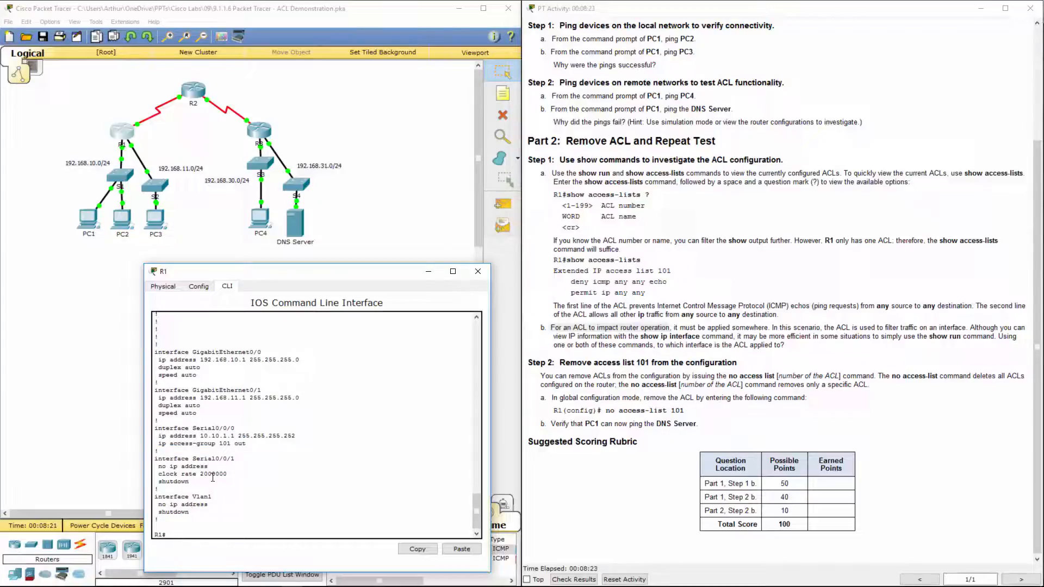
Enter conf t on R1 and remove access list 101 with no access-list 101
text(en)
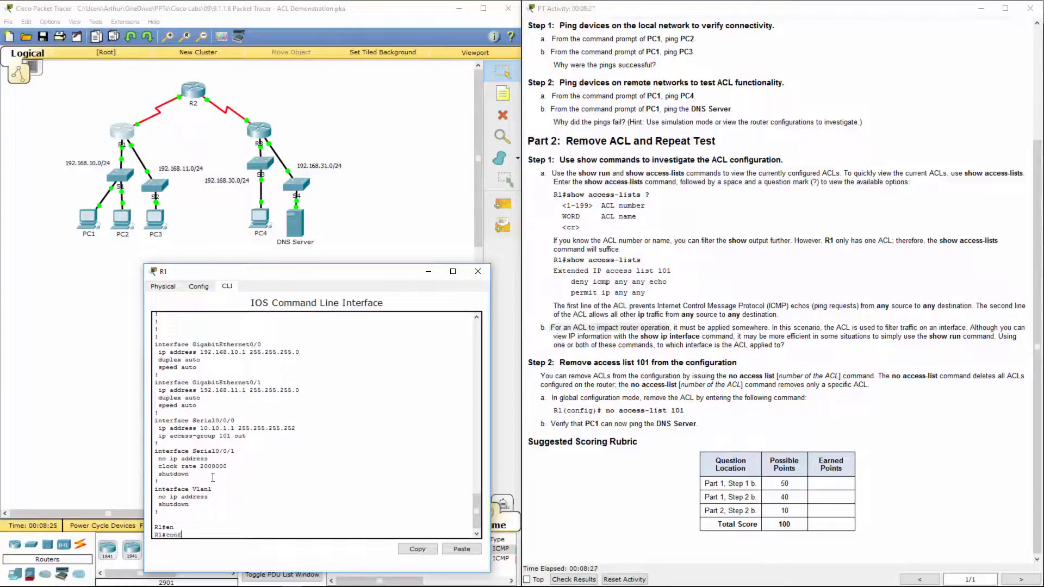
text(conf t)
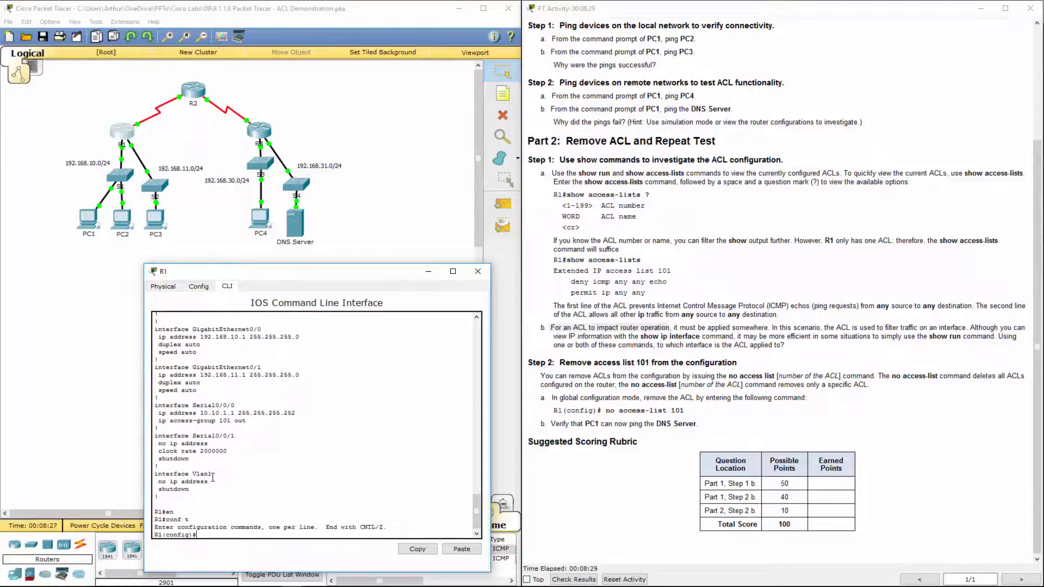
text(no)
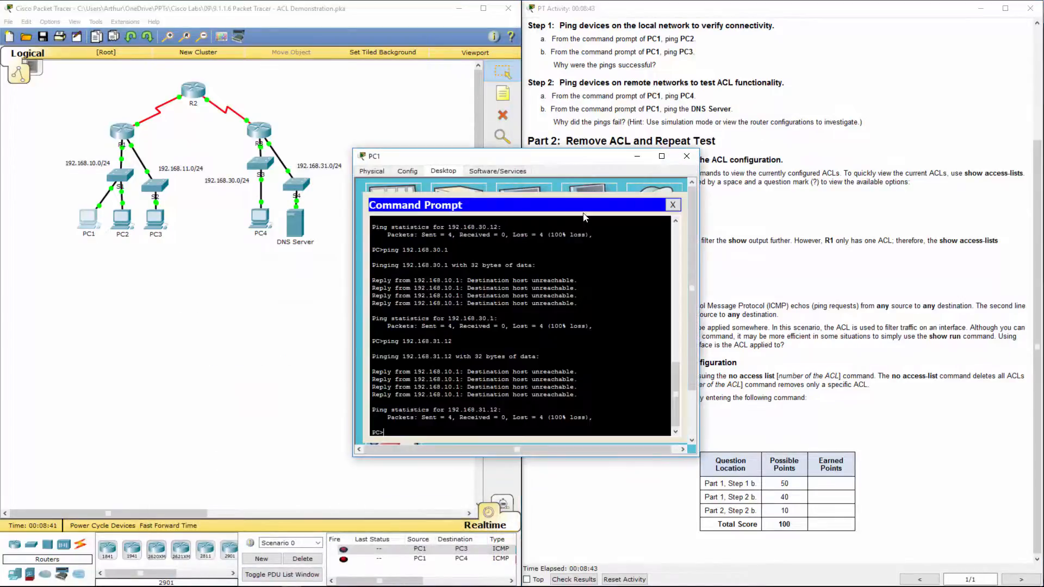
Ping 192.168.31.12 from PC1 again and view the Assessment Items results
text(ping 192.168.31.12)
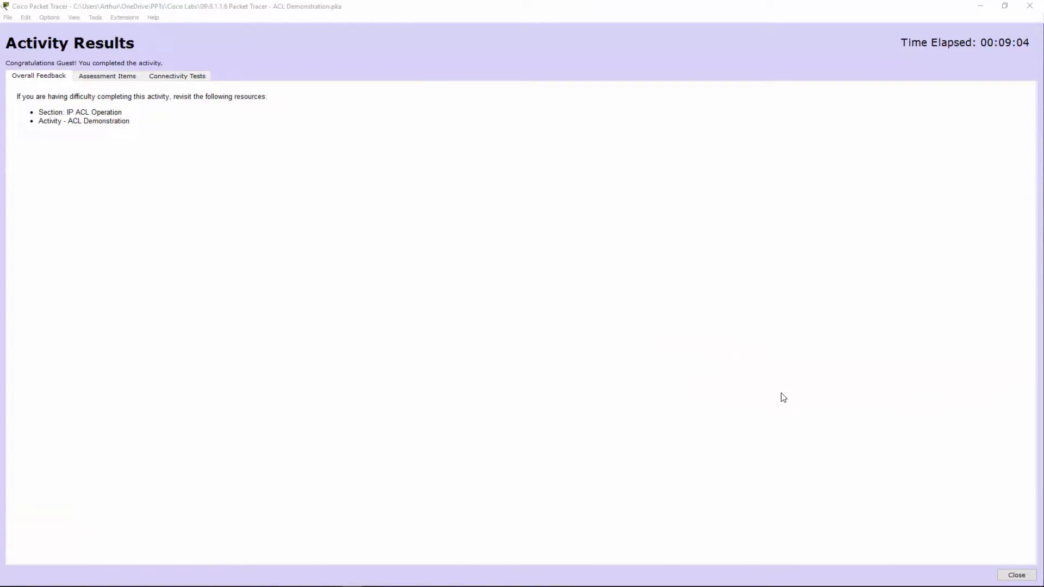
click(107, 75)
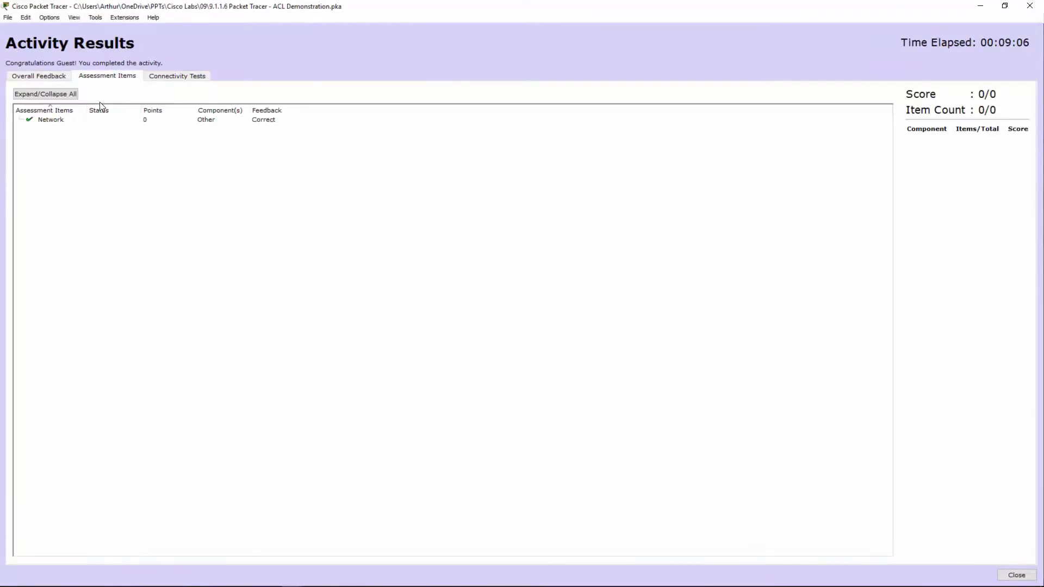